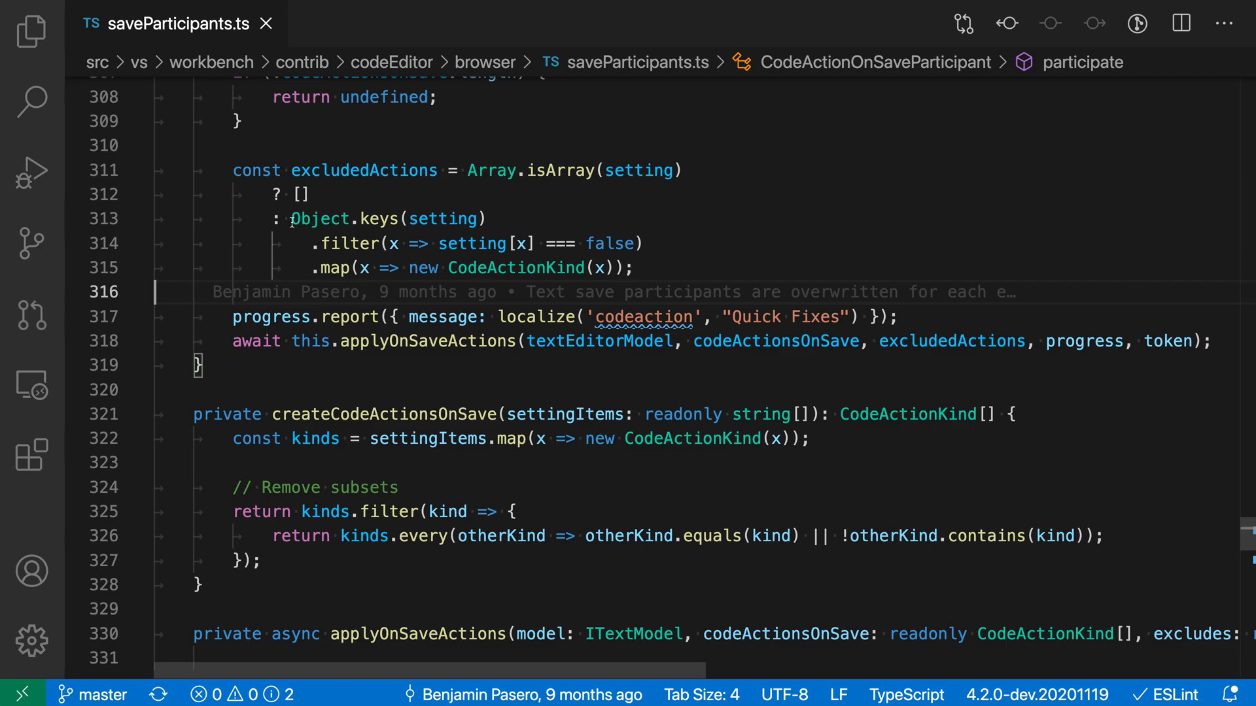
Find 'Object.keys' in saveParticipants.ts from the selection and step through its two matches.
double_click(346, 218)
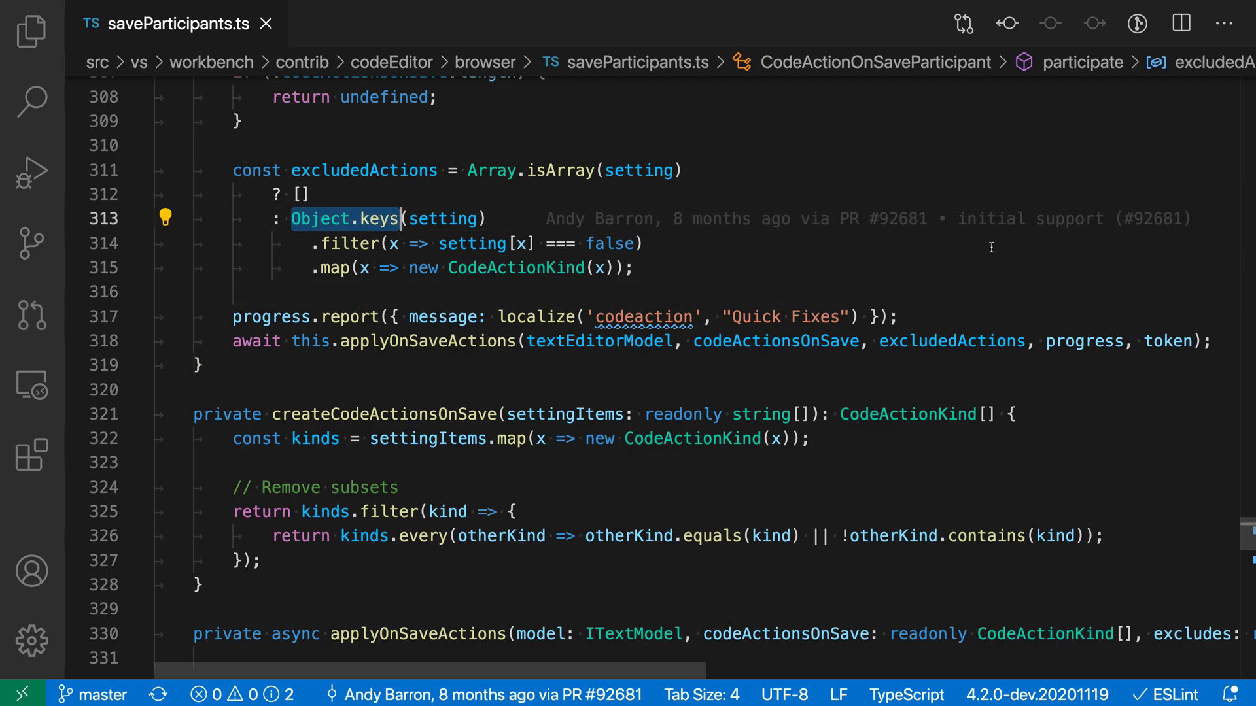
key(Ctrl+f)
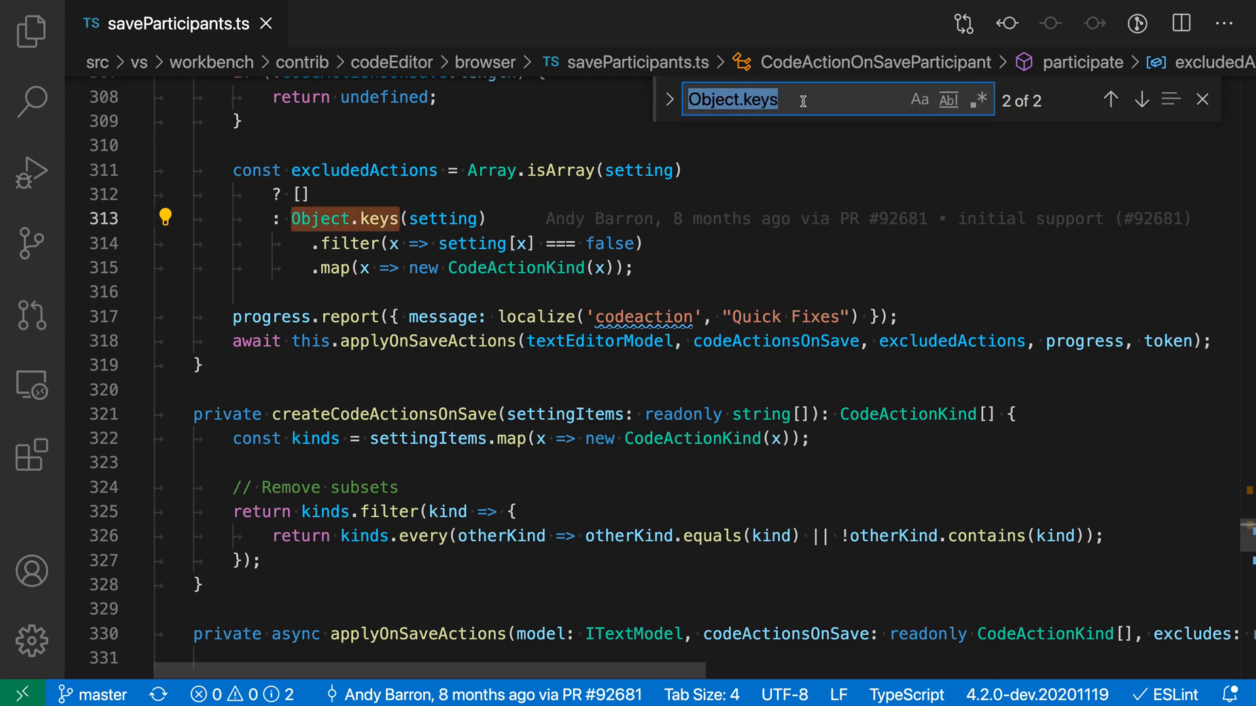
click(1110, 100)
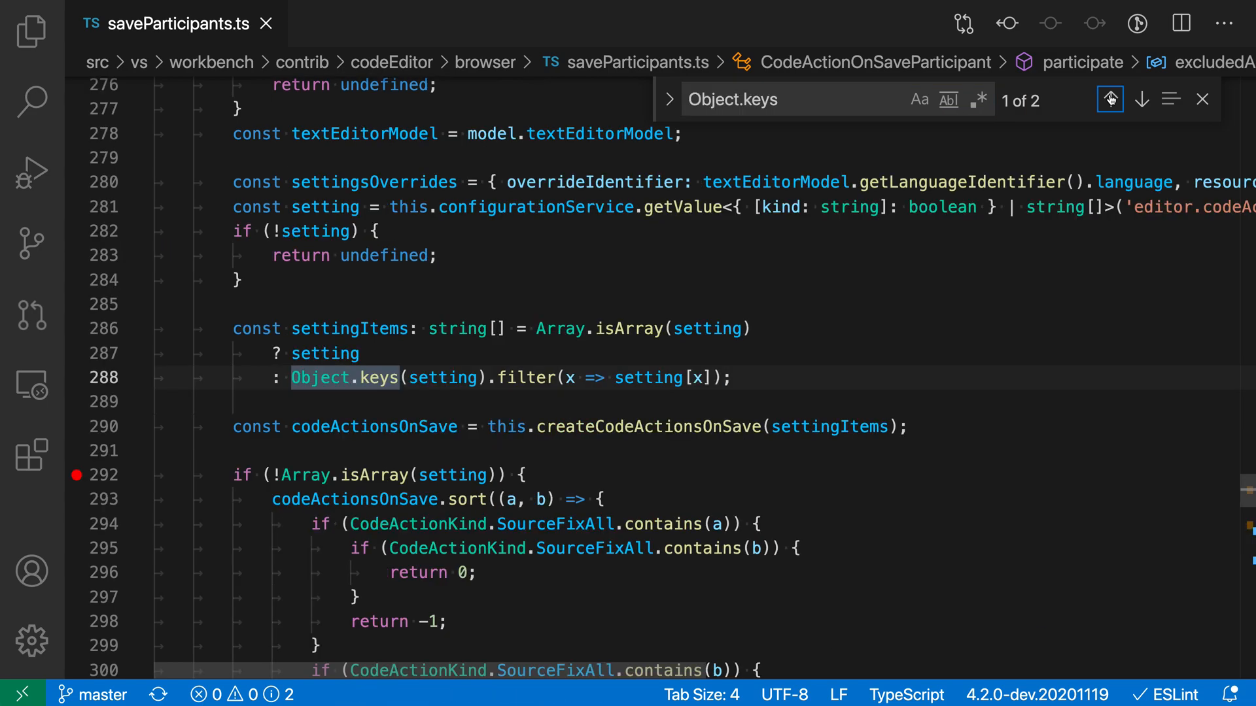
click(1140, 100)
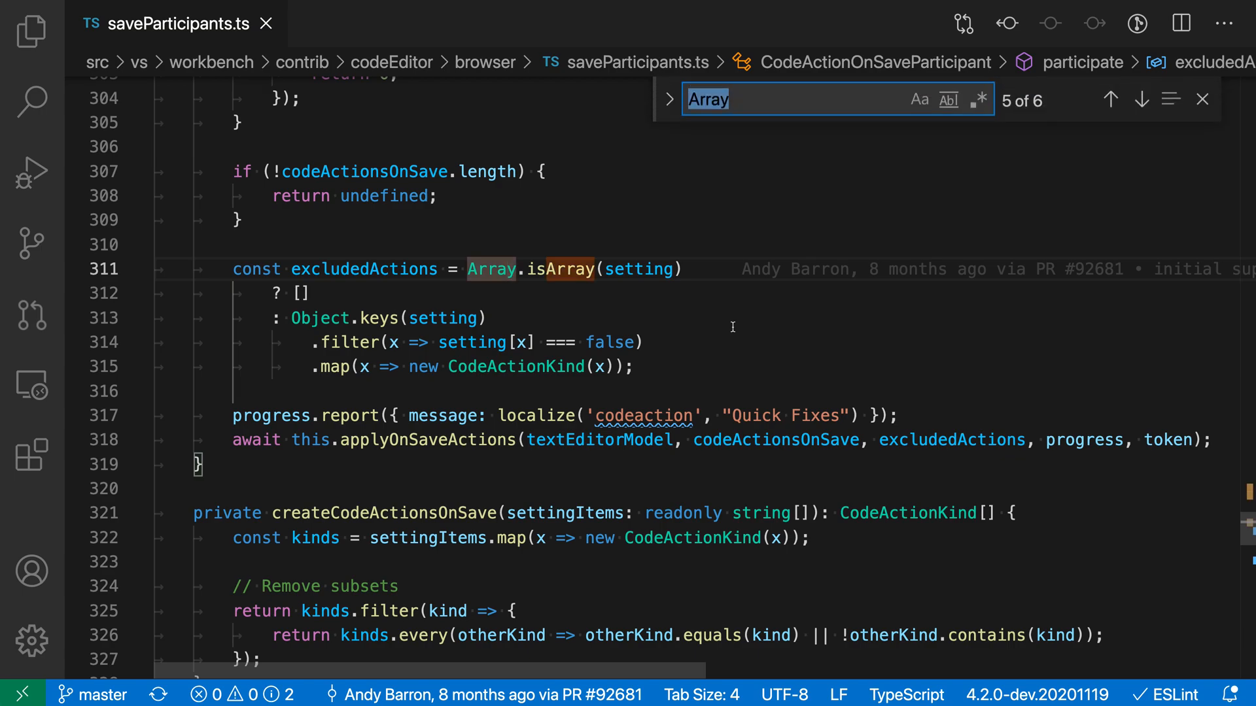
mouse_move(520, 258)
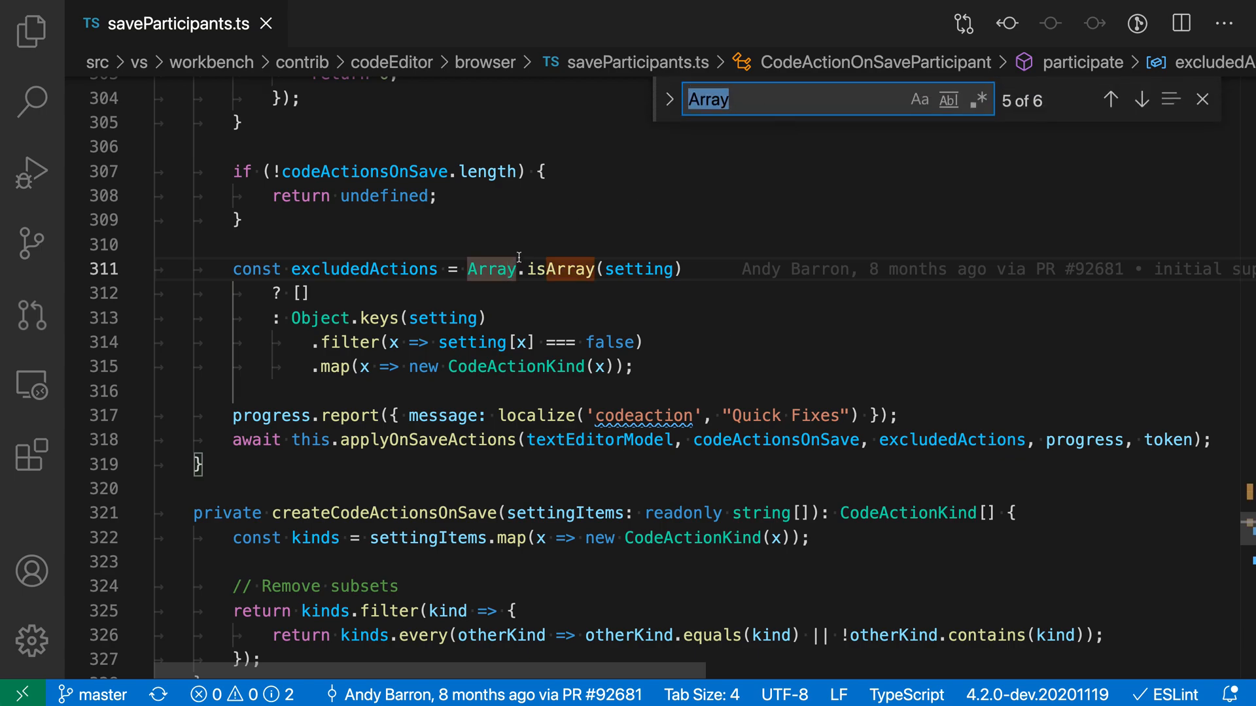
mouse_move(811, 99)
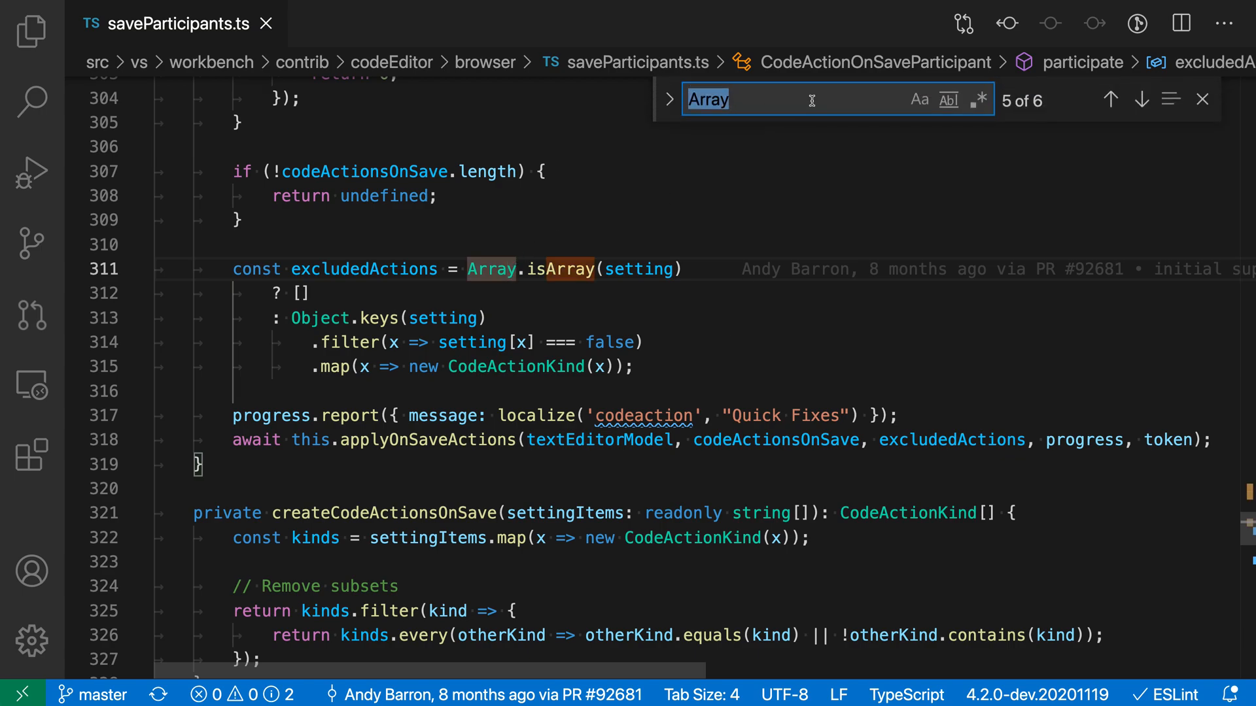
mouse_move(811, 99)
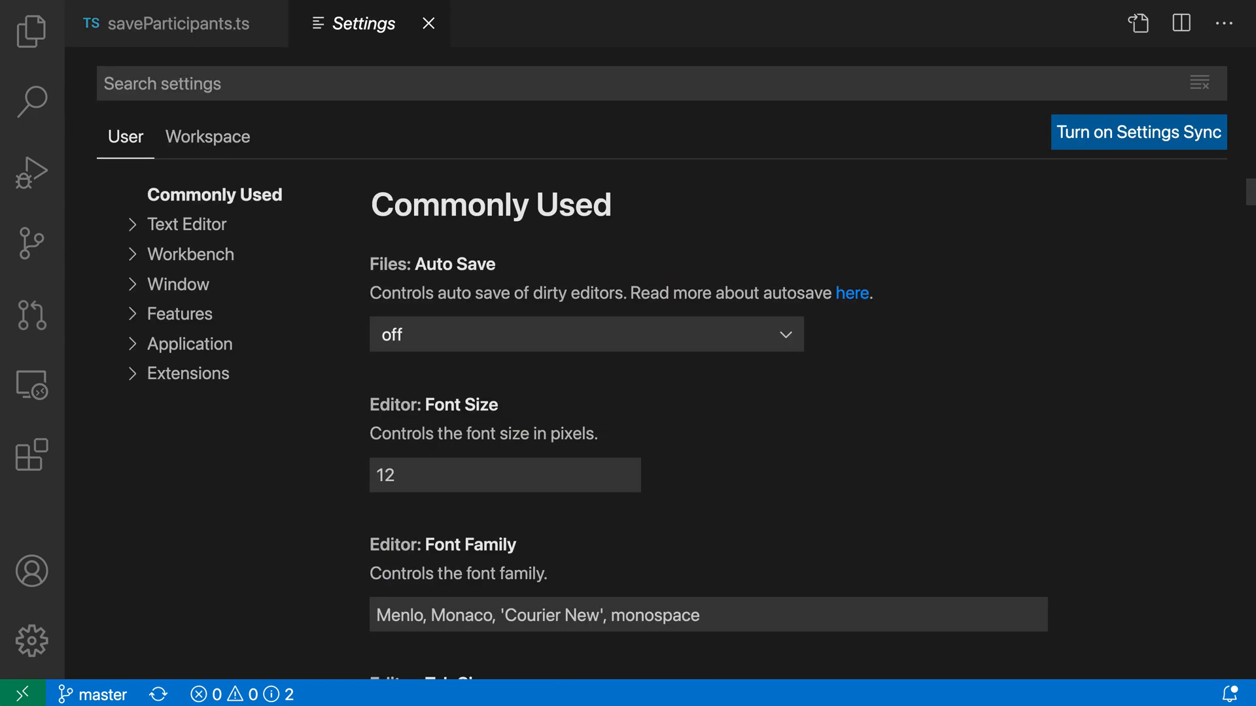
Filter Settings with 'seed search' to locate the seed-search-string-from-selection option.
text(seed)
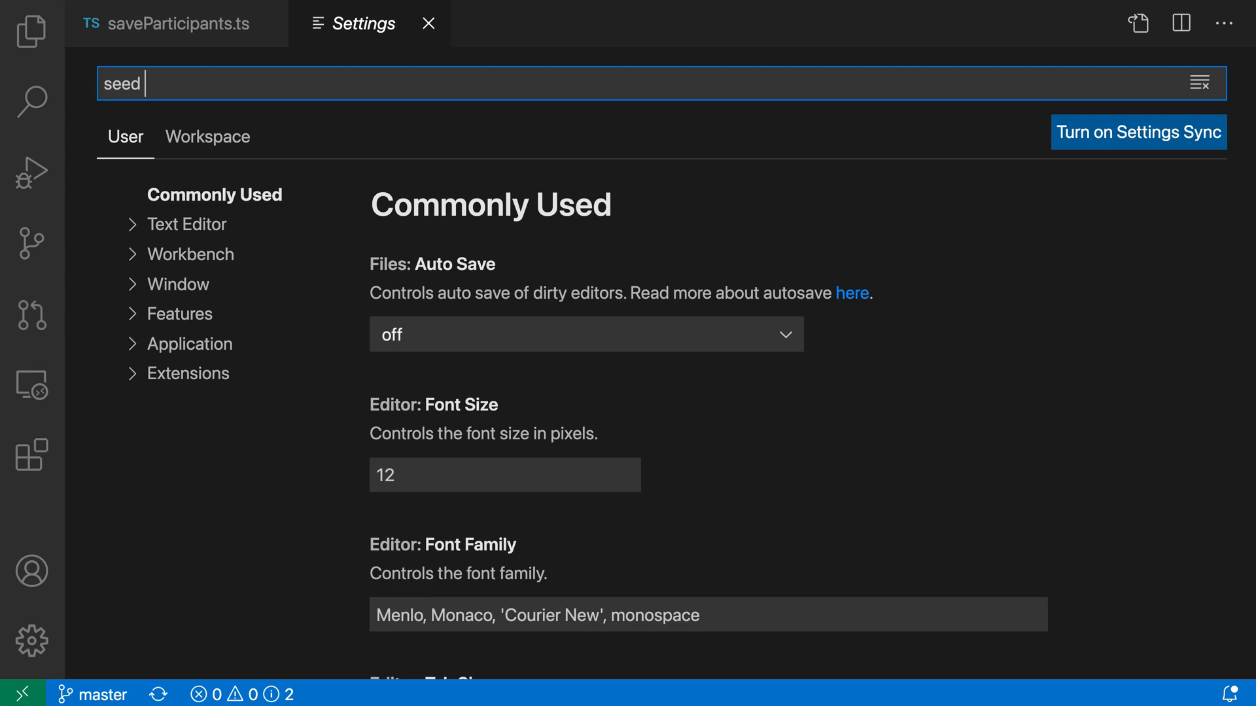
text(search)
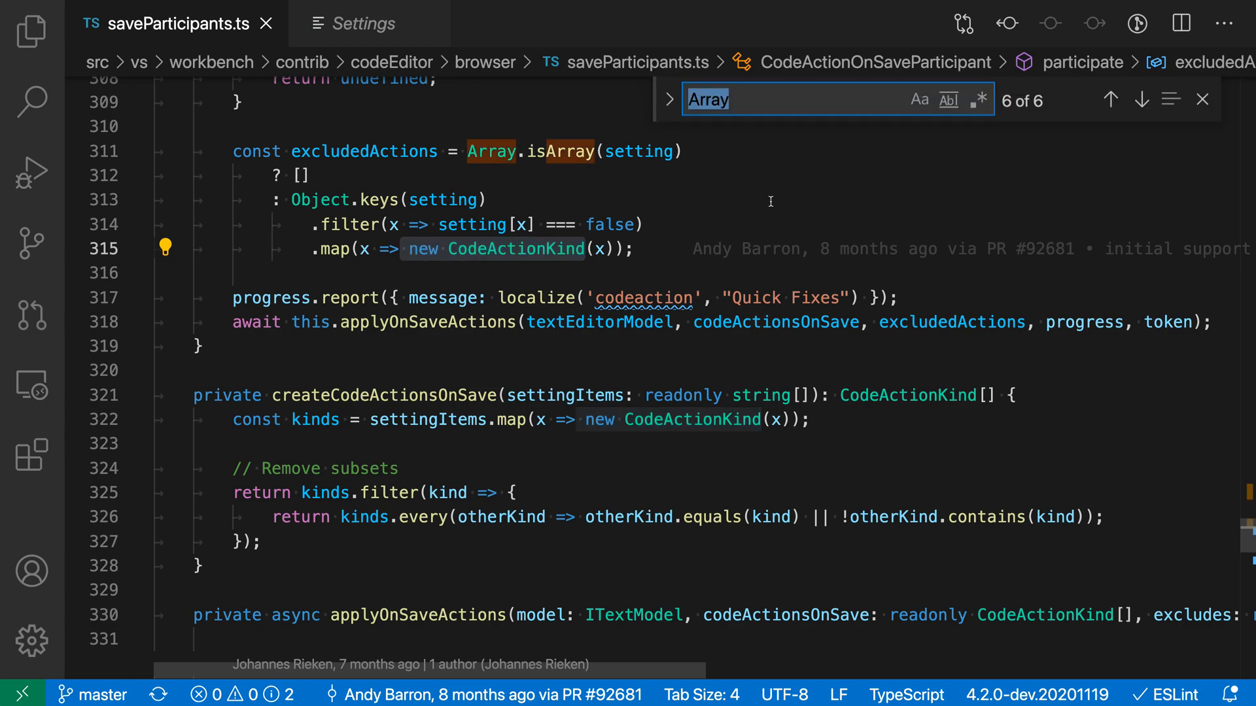
mouse_move(590, 266)
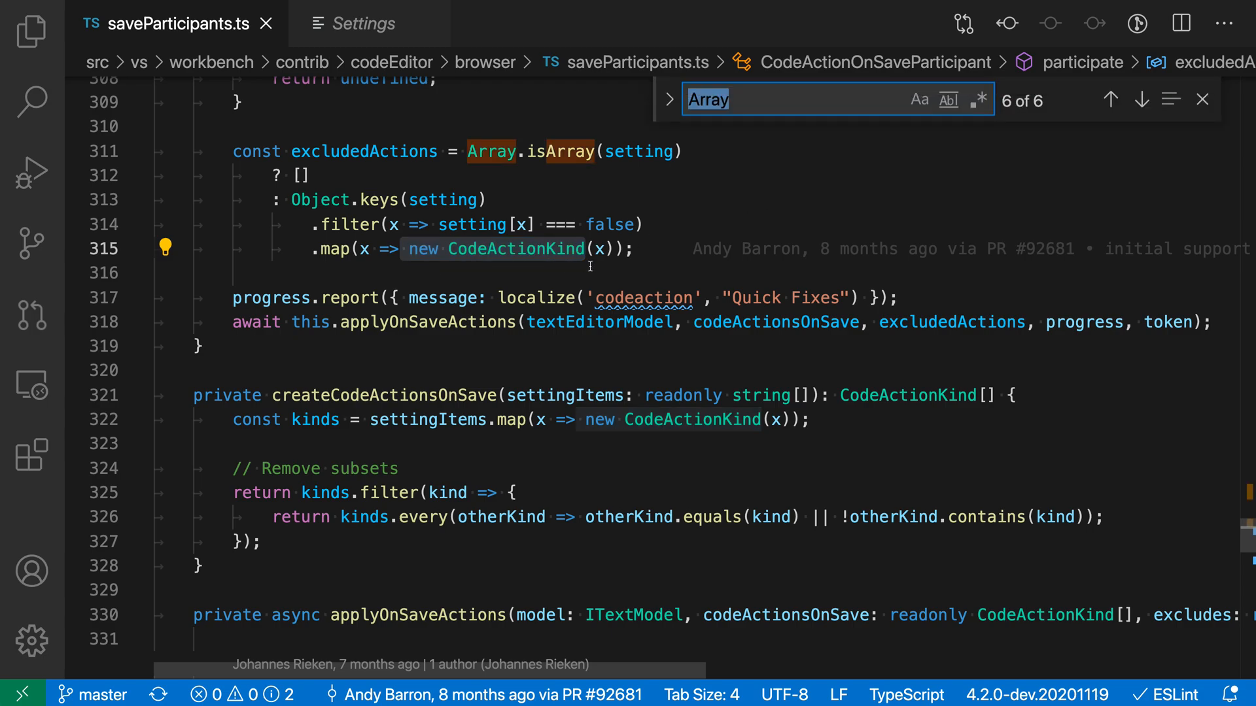
mouse_move(656, 272)
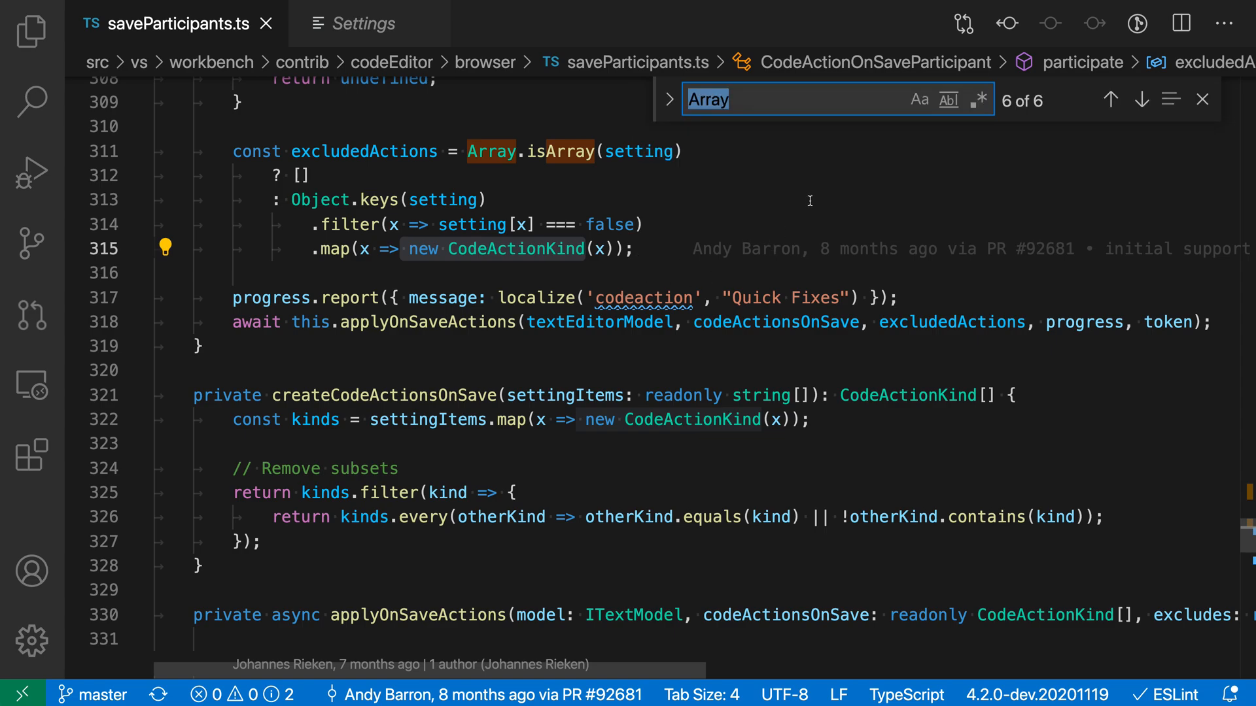
mouse_move(806, 208)
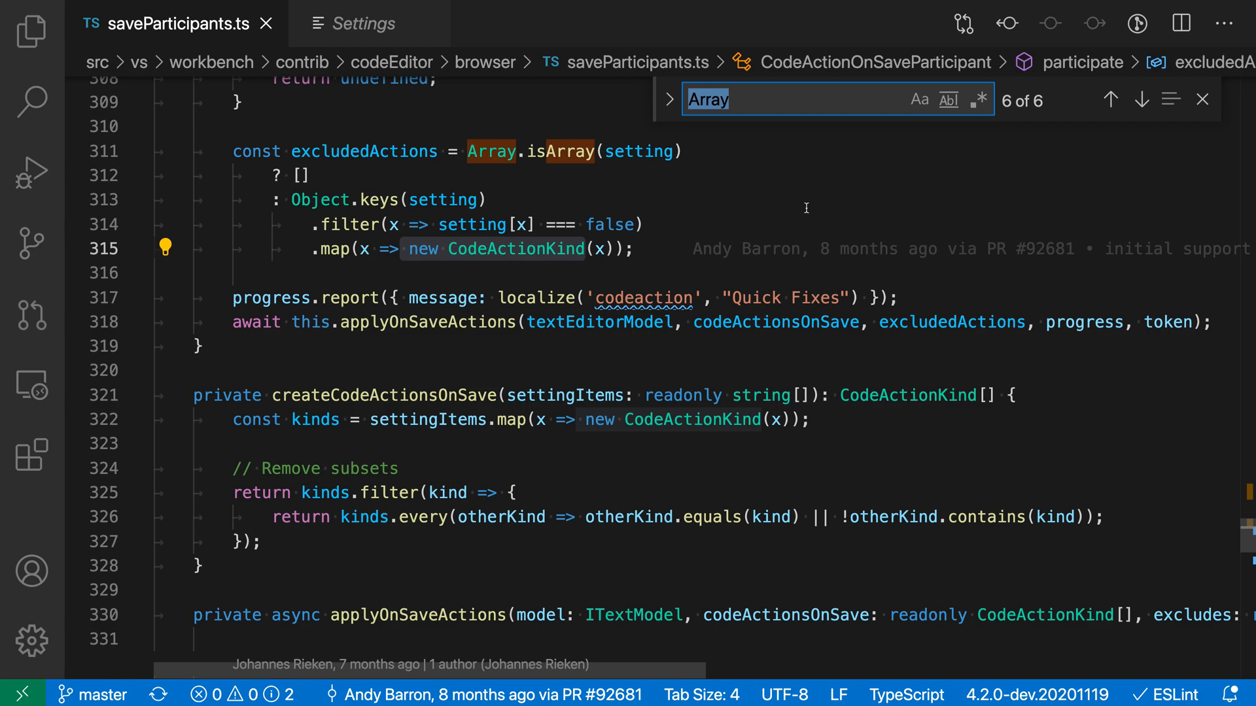